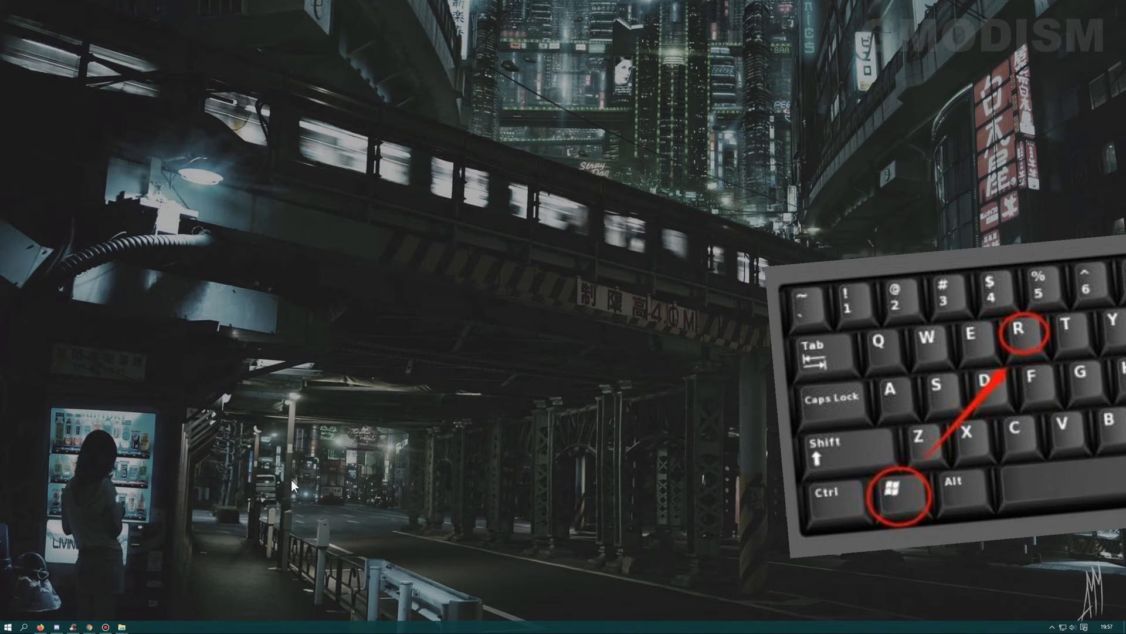
Launch Disk Management by running diskmgmt.msc from the Run dialog.
{"action": "key", "text": "Win+r"}
{"action": "type", "text": "diskmgmt.msc"}
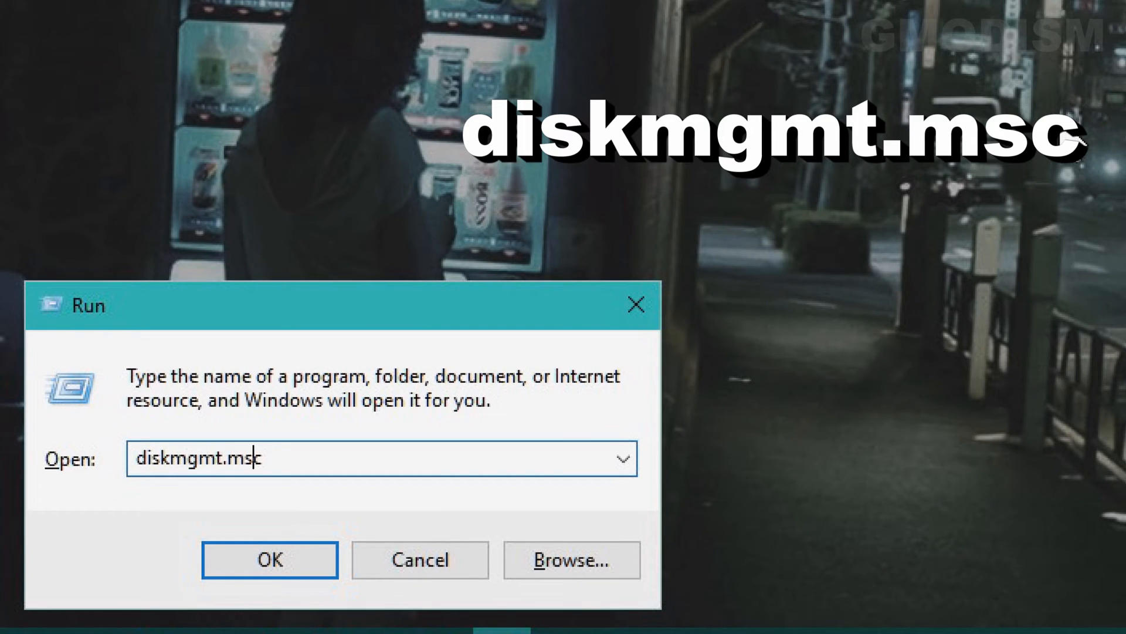
{"action": "left_click", "coordinate": [269, 559]}
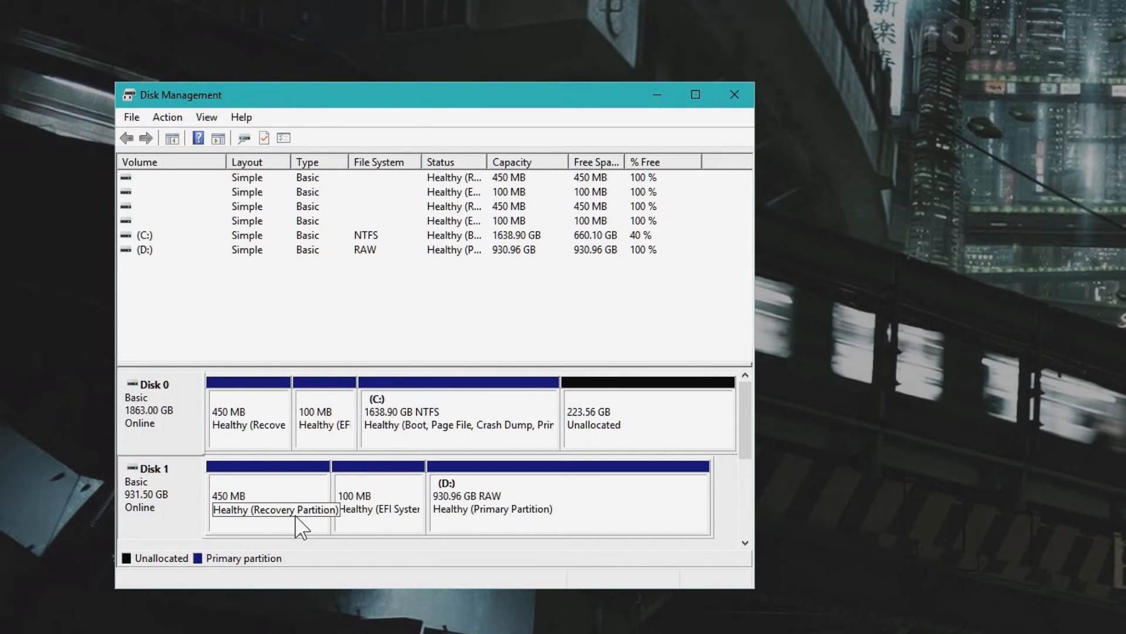
{"action": "mouse_move", "coordinate": [366, 539]}
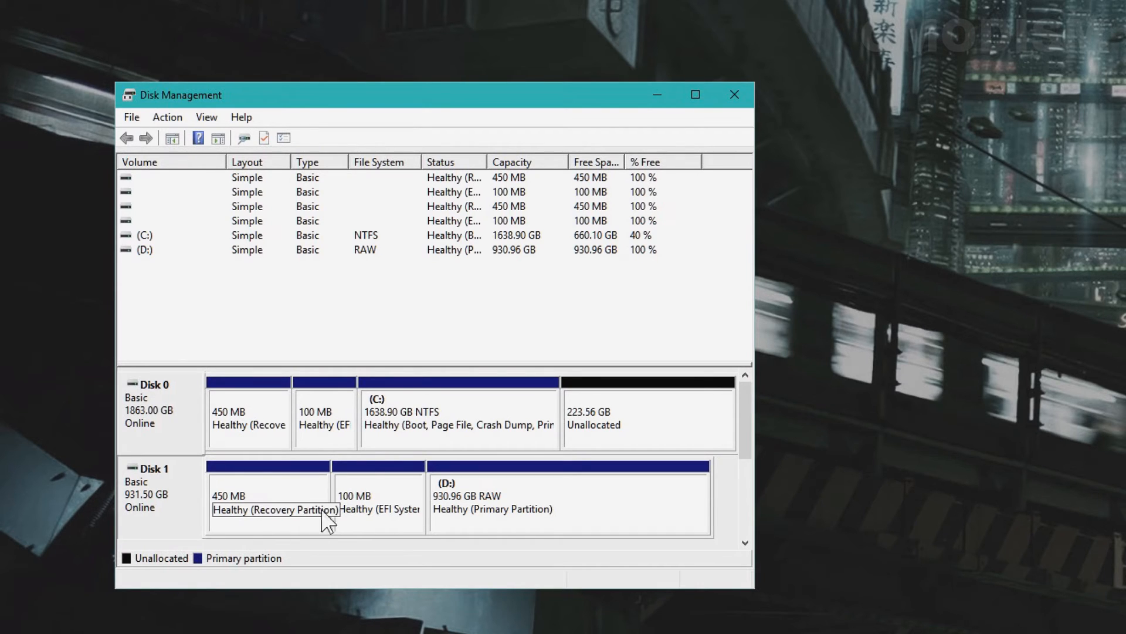
{"action": "left_click", "coordinate": [268, 505]}
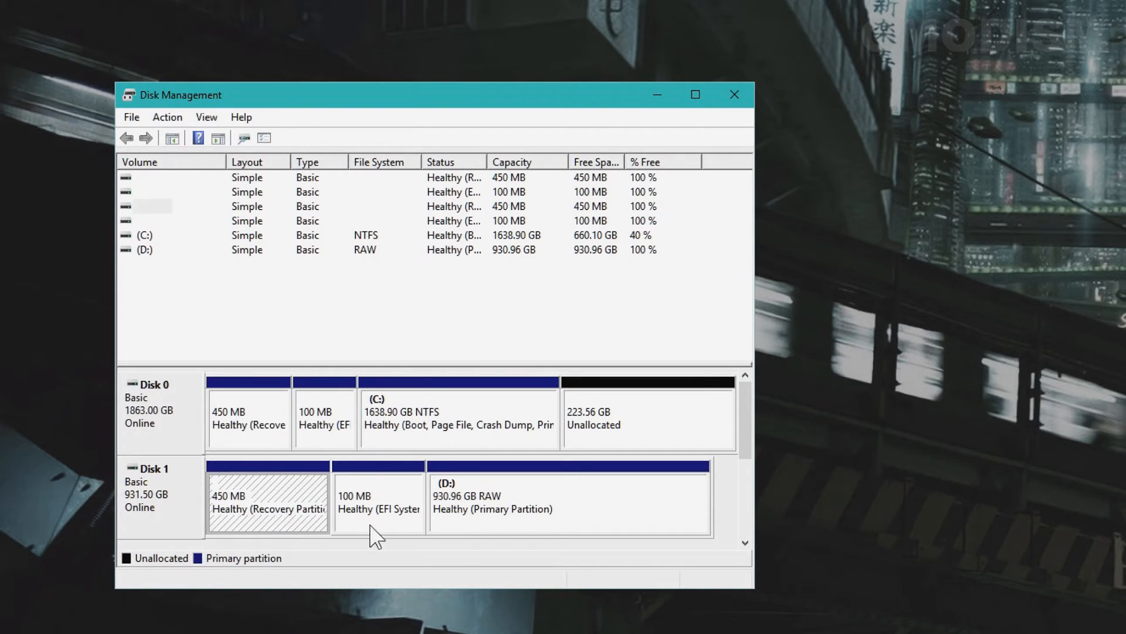
{"action": "left_click", "coordinate": [378, 509]}
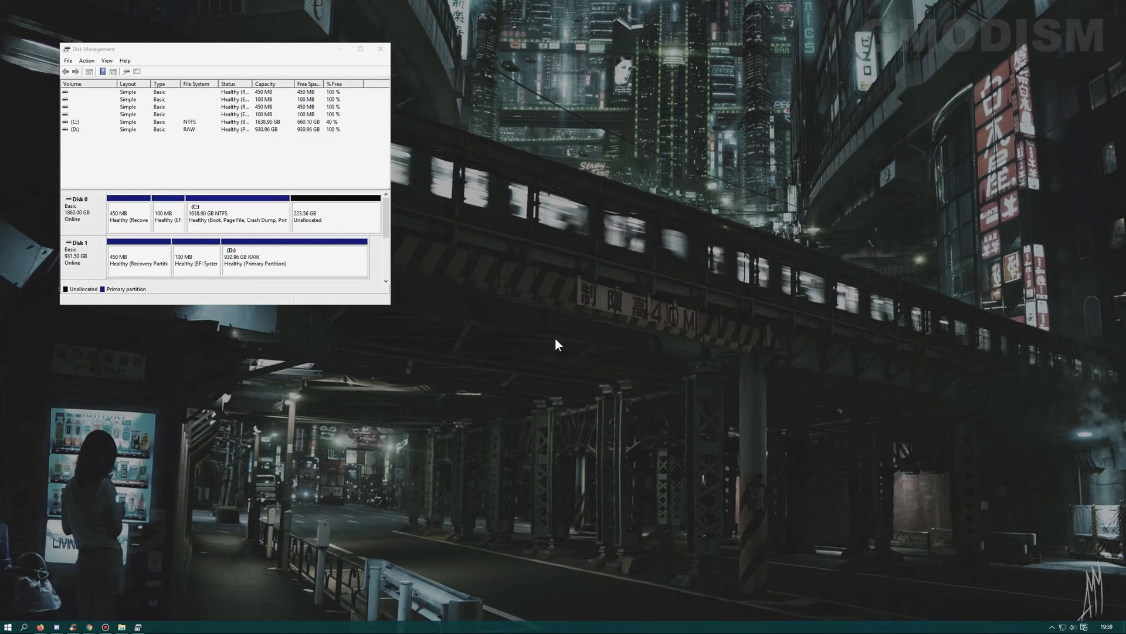
Search 'cmd' in Start and run Command Prompt as administrator.
{"action": "type", "text": "cmd"}
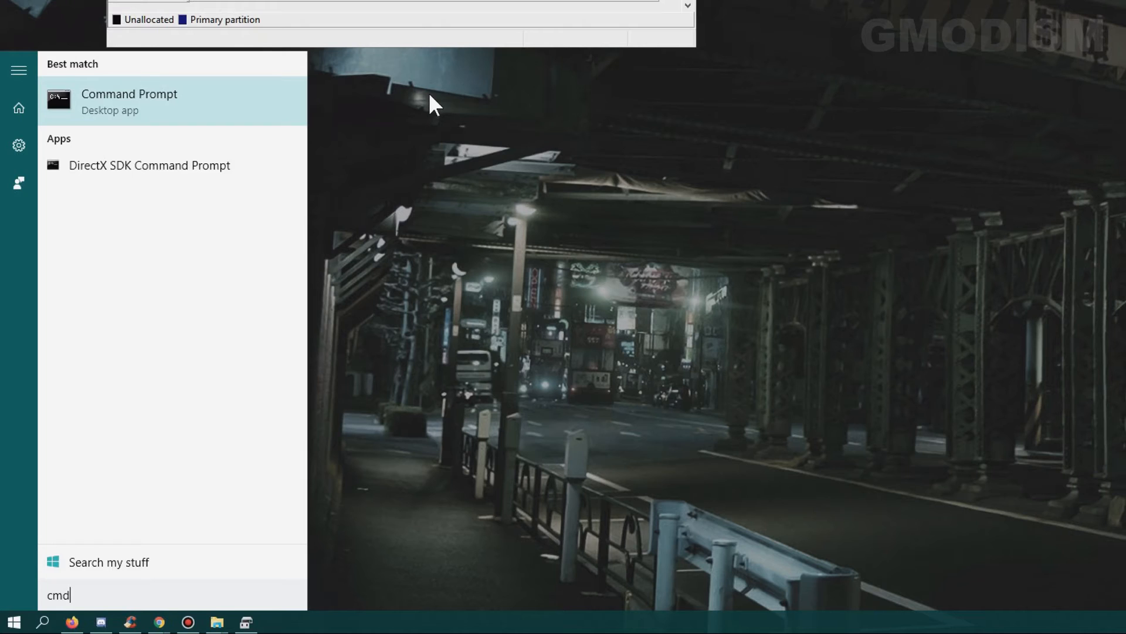
{"action": "right_click", "coordinate": [129, 101]}
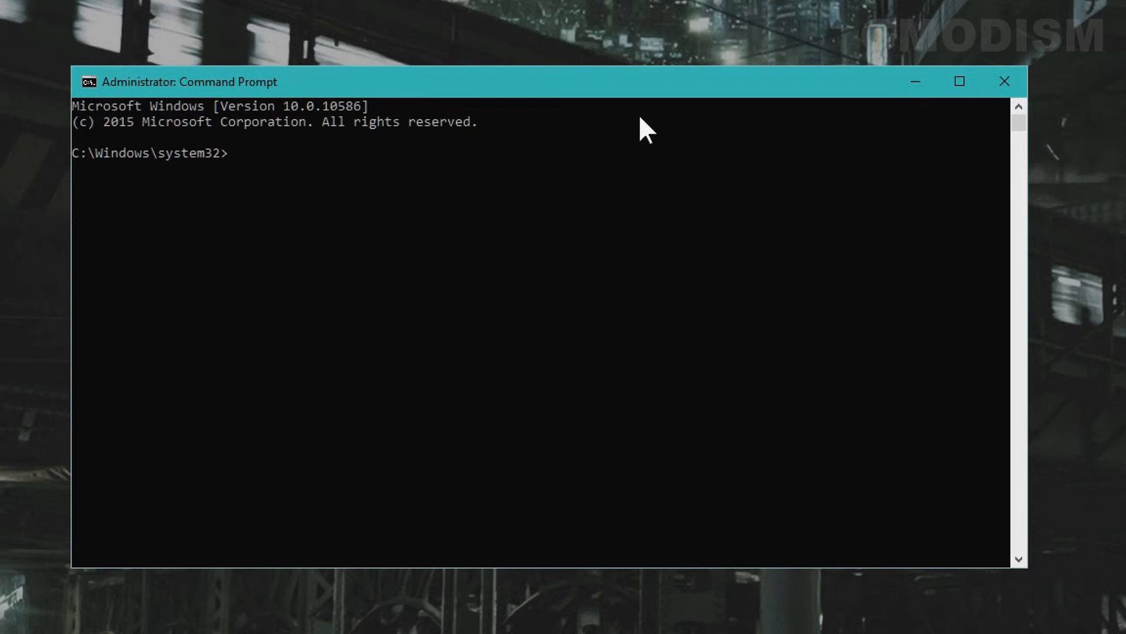
Start DiskPart and list the disks, showing Disk 0 (1863 GB) and Disk 1 (931 GB).
{"action": "type", "text": "diskpa"}
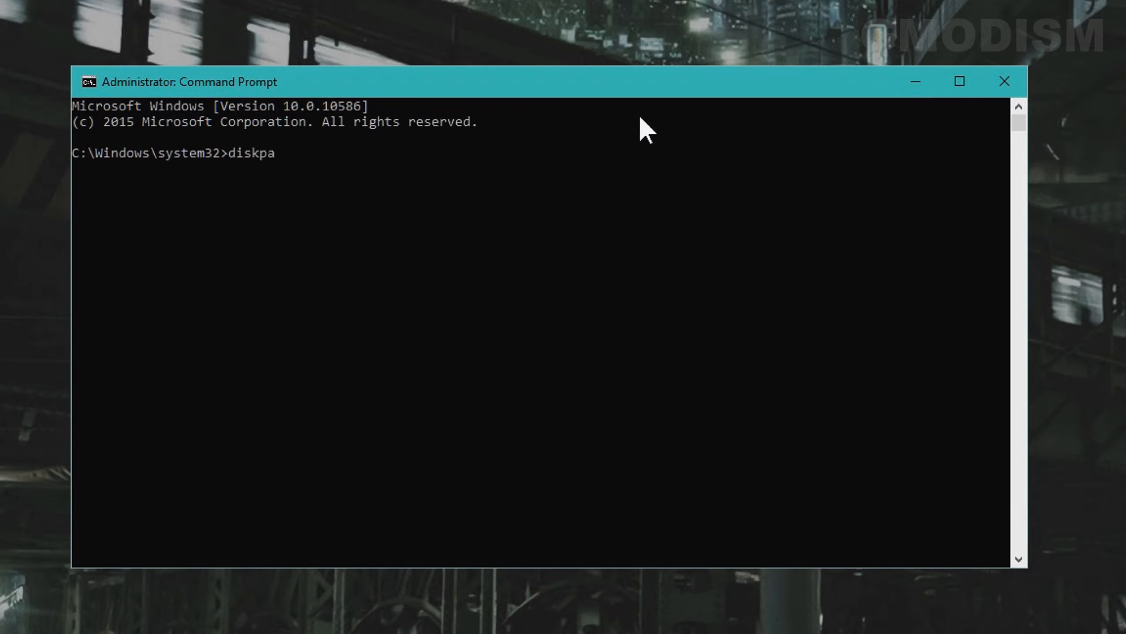
{"action": "key", "text": "Enter"}
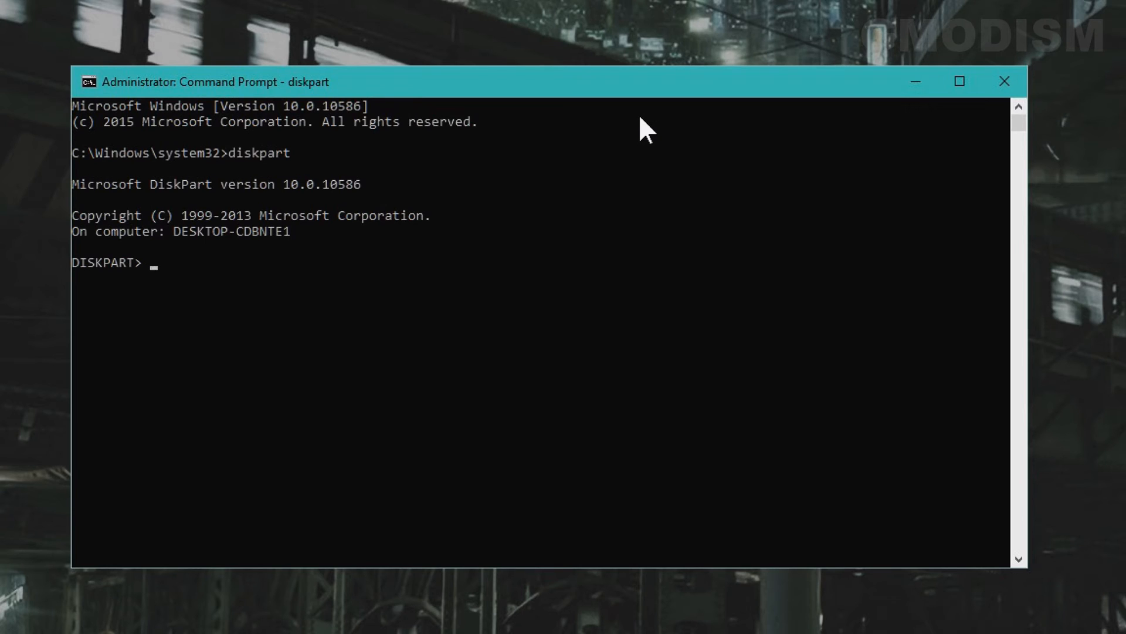
{"action": "type", "text": "list disk"}
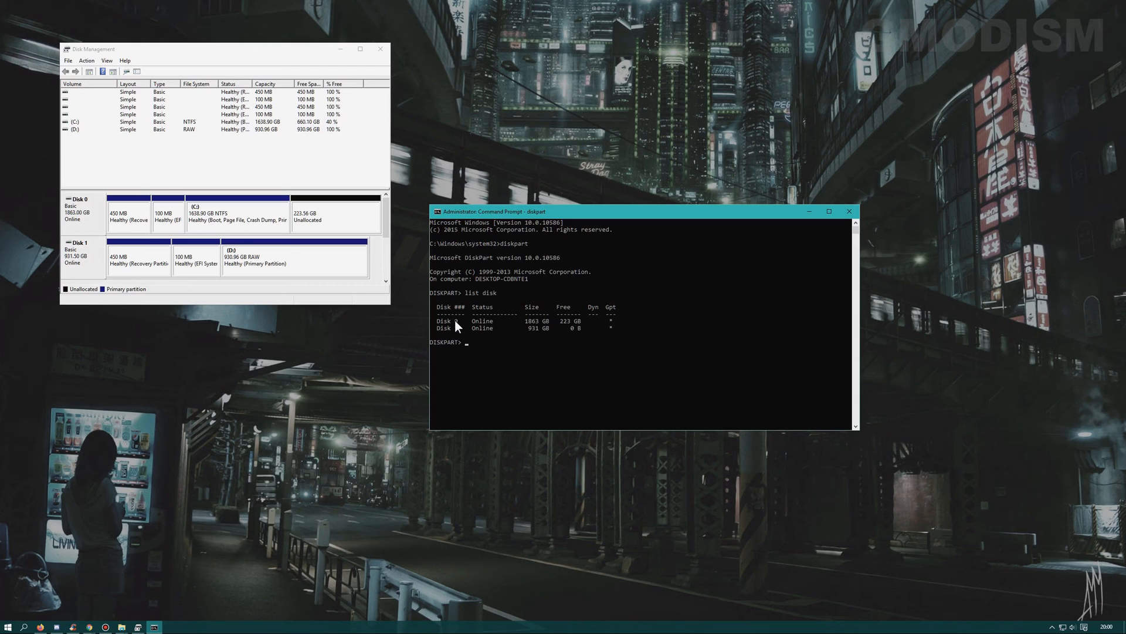
{"action": "mouse_move", "coordinate": [96, 252]}
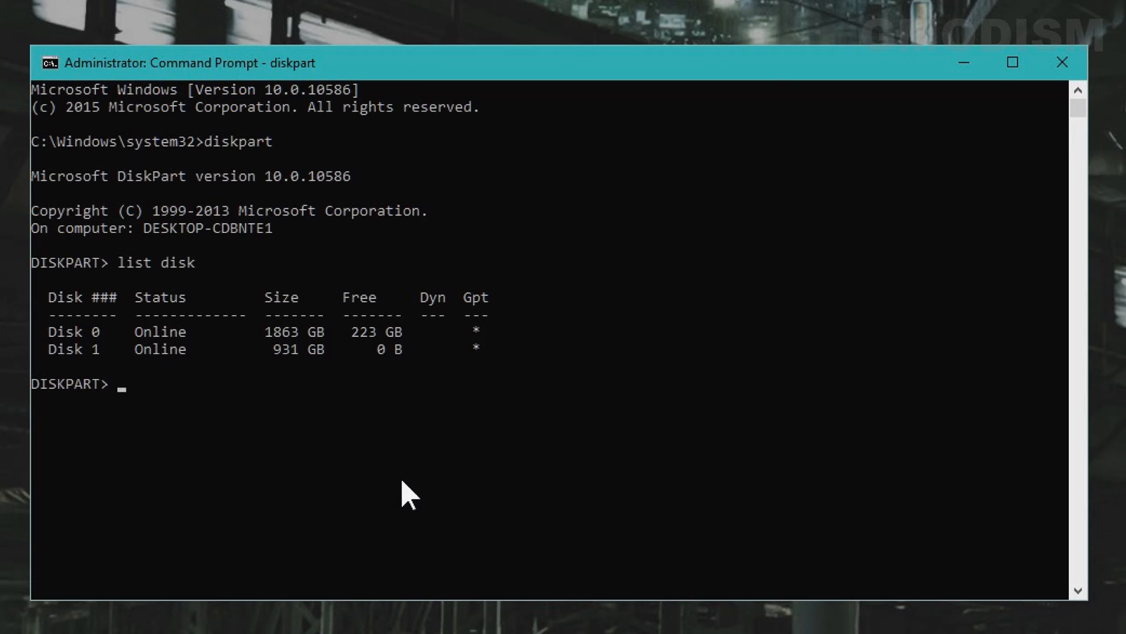
Select Disk 1 and delete its 450 MB Recovery partition (partition 1) with override.
{"action": "type", "text": "select disk 1"}
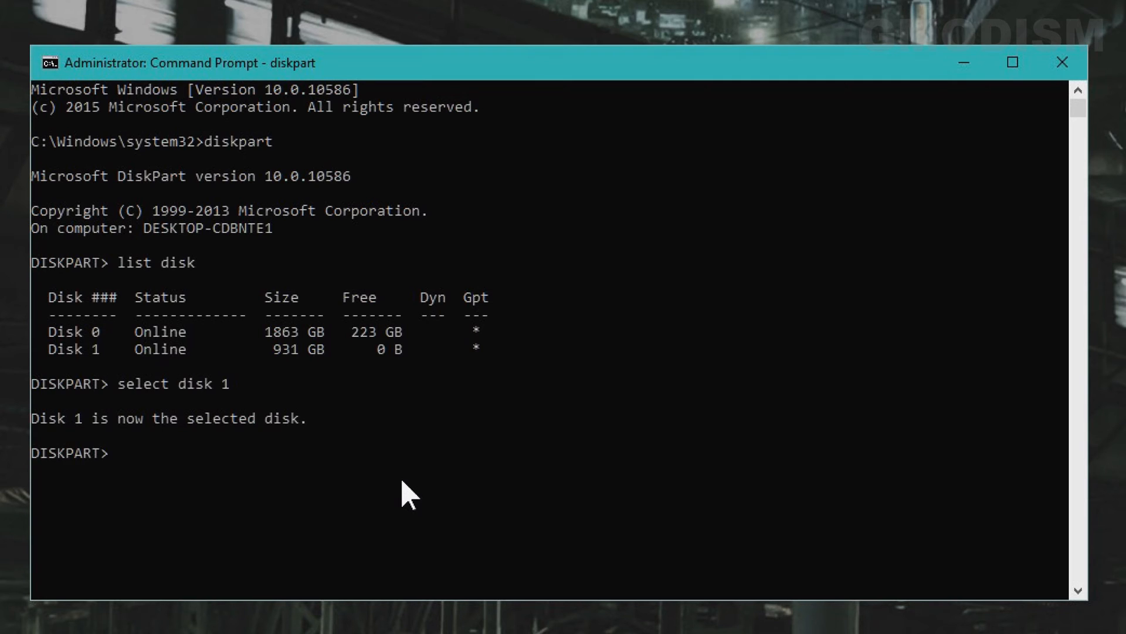
{"action": "type", "text": "list"}
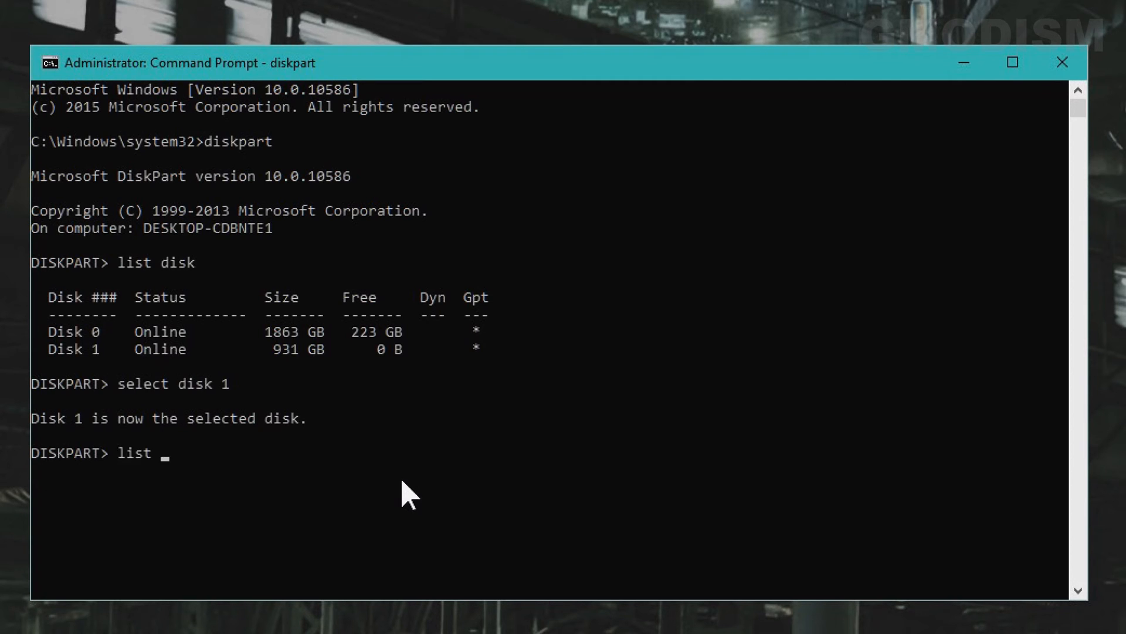
{"action": "type", "text": "partition"}
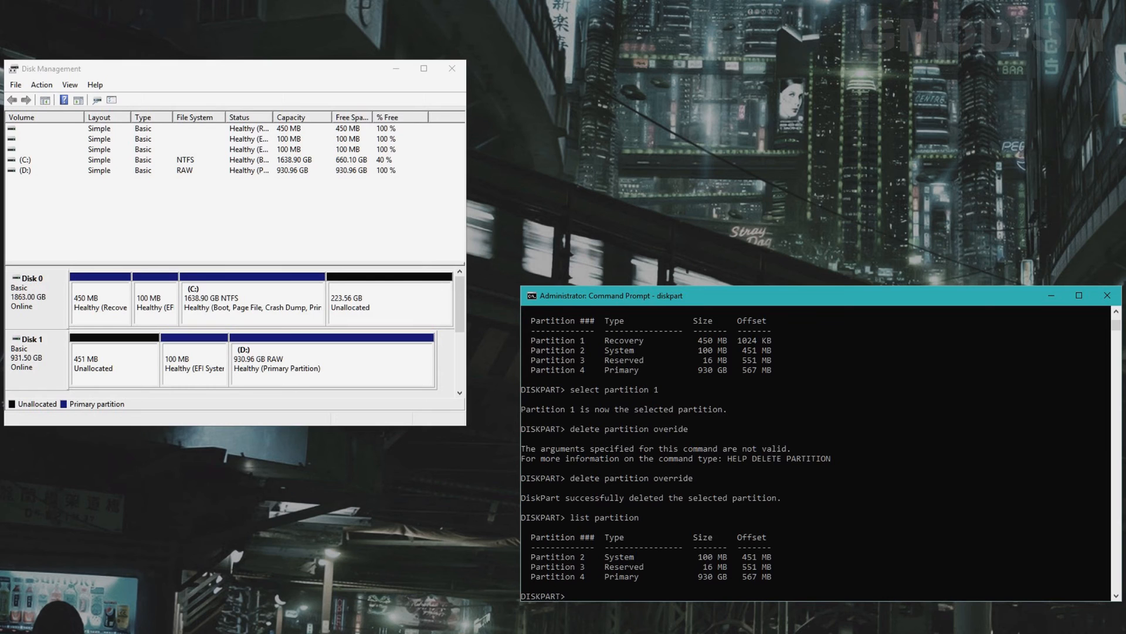
{"action": "mouse_move", "coordinate": [626, 552]}
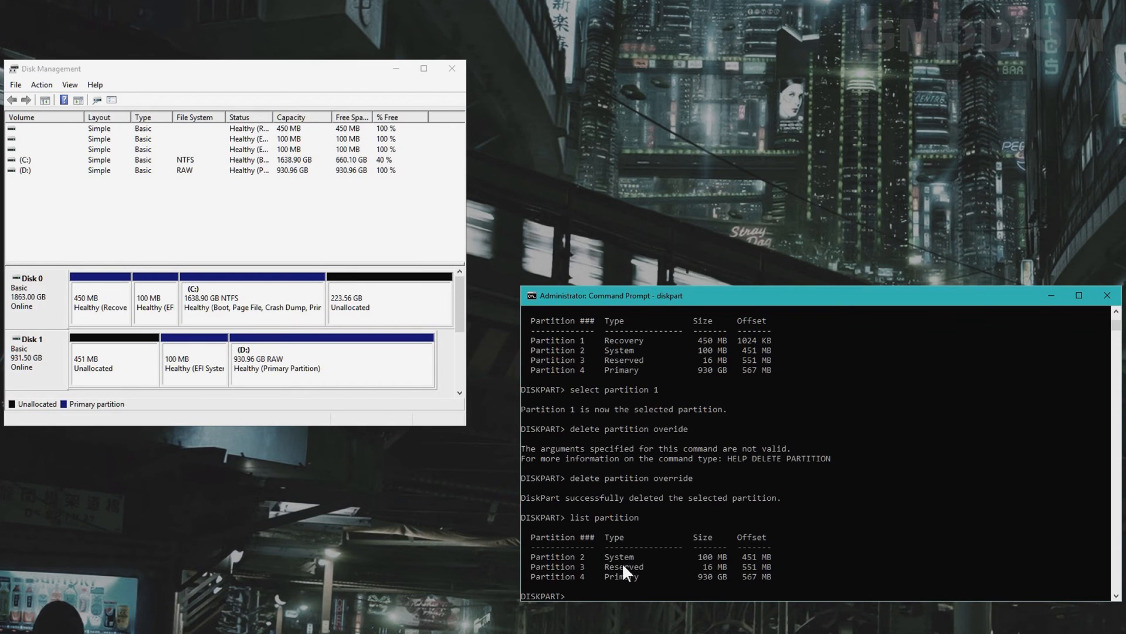
{"action": "left_click", "coordinate": [1080, 295]}
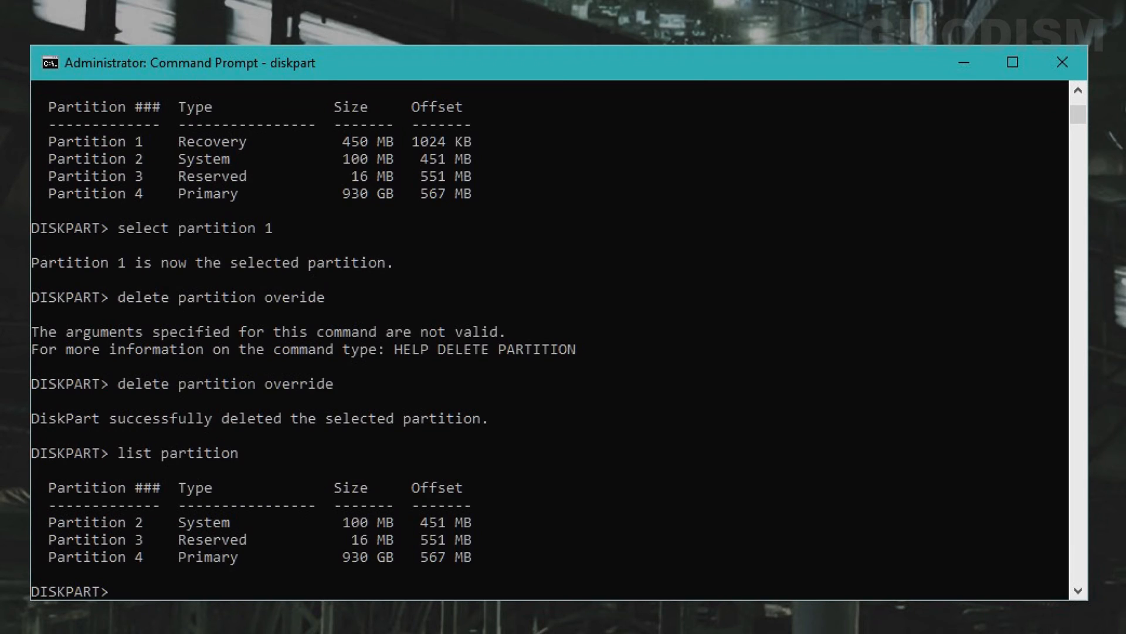
{"action": "mouse_move", "coordinate": [258, 598]}
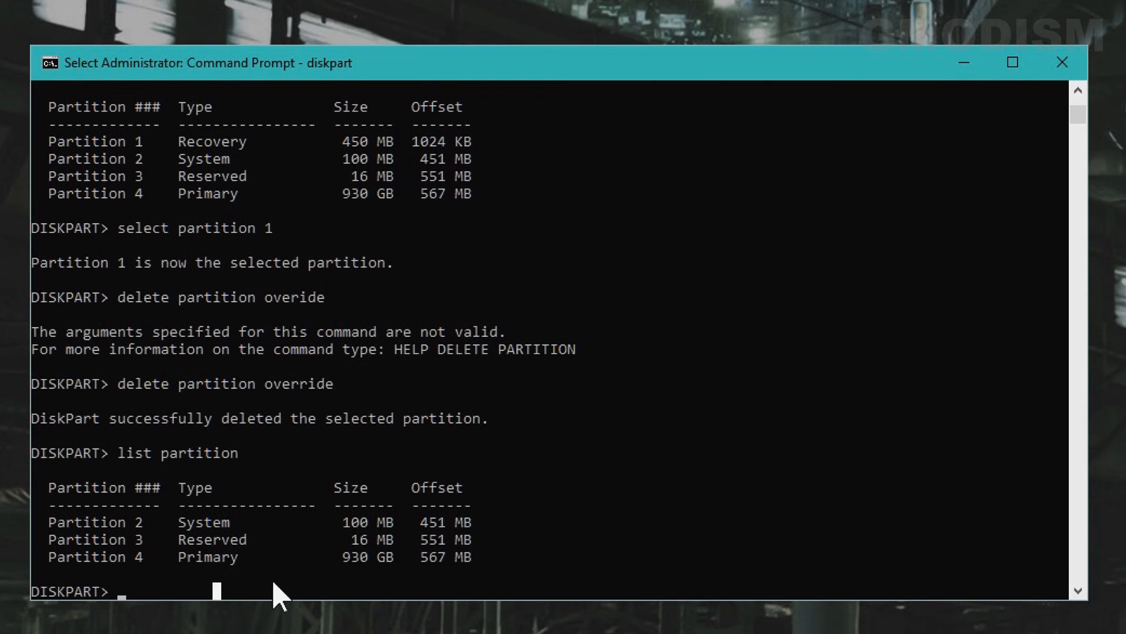
Select Disk 1's 100 MB System partition (partition 2) and delete it with override.
{"action": "type", "text": "select p"}
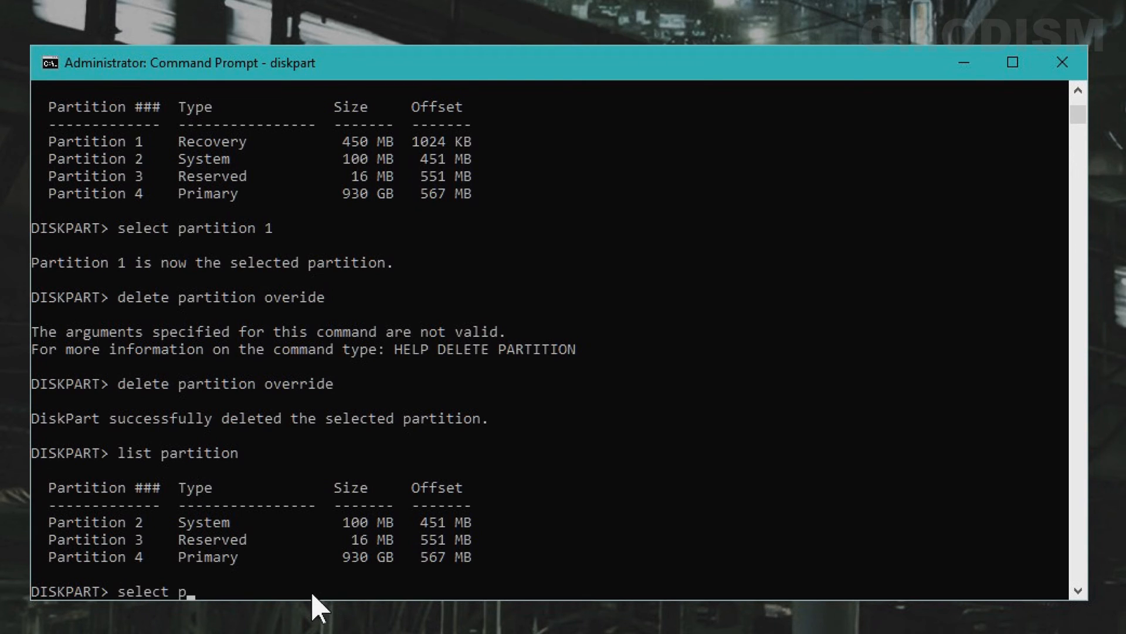
{"action": "type", "text": "artition 2"}
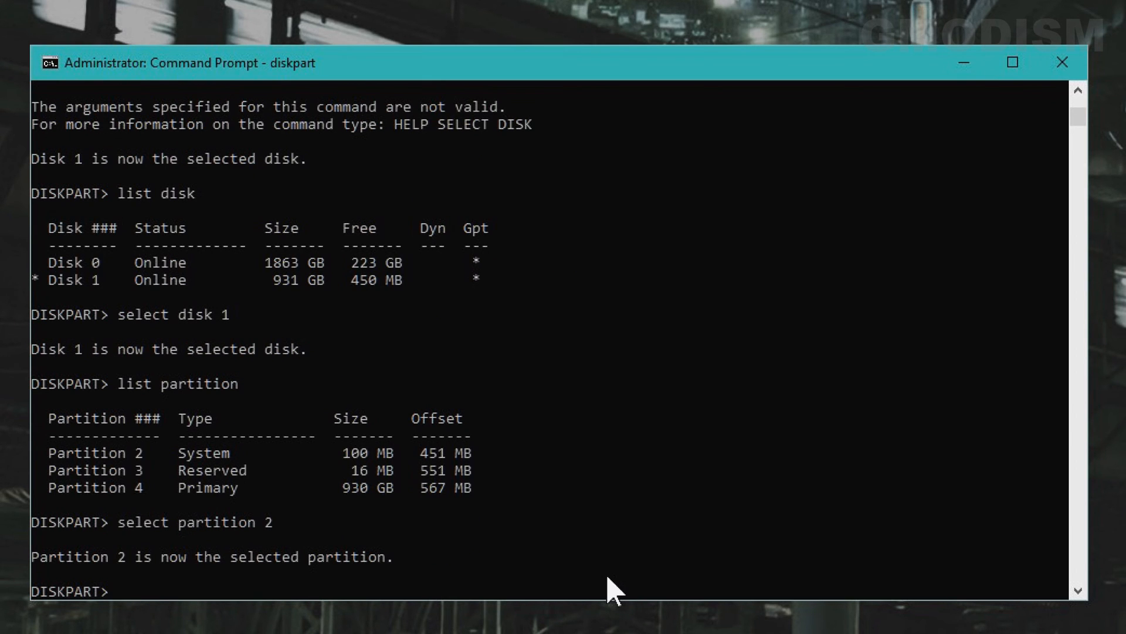
{"action": "type", "text": "dele"}
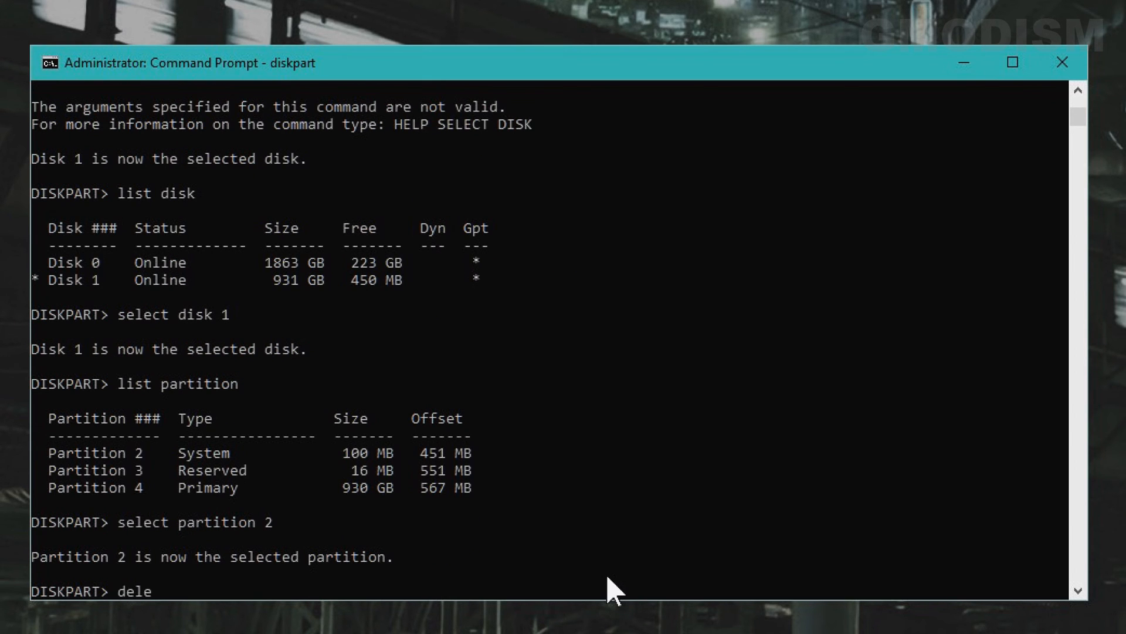
{"action": "type", "text": "te partition override"}
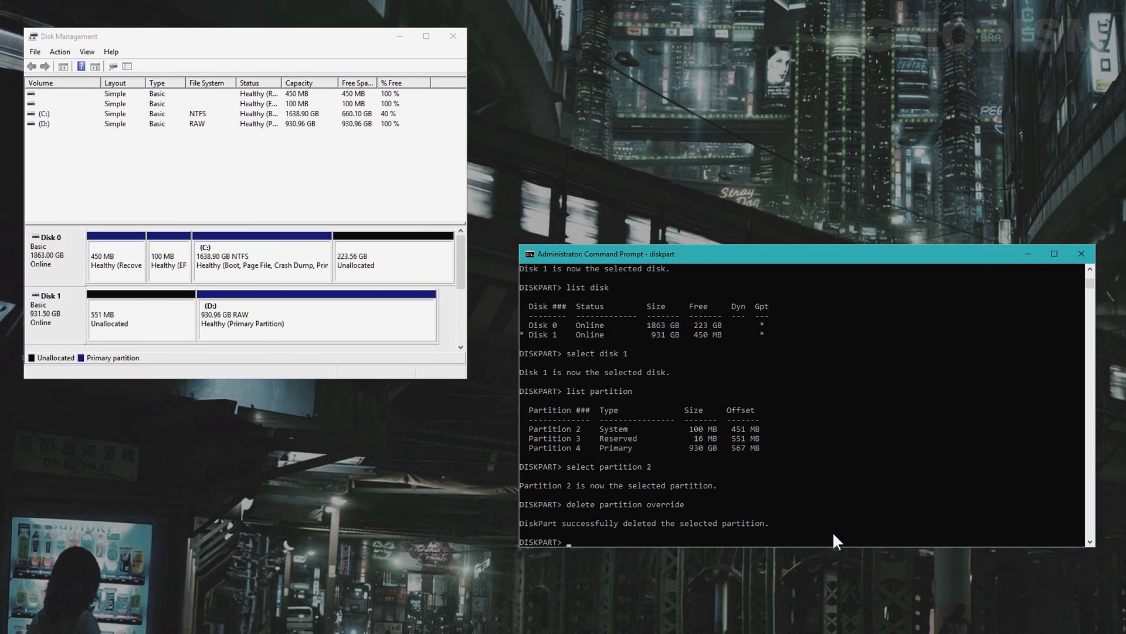
{"action": "mouse_move", "coordinate": [195, 331]}
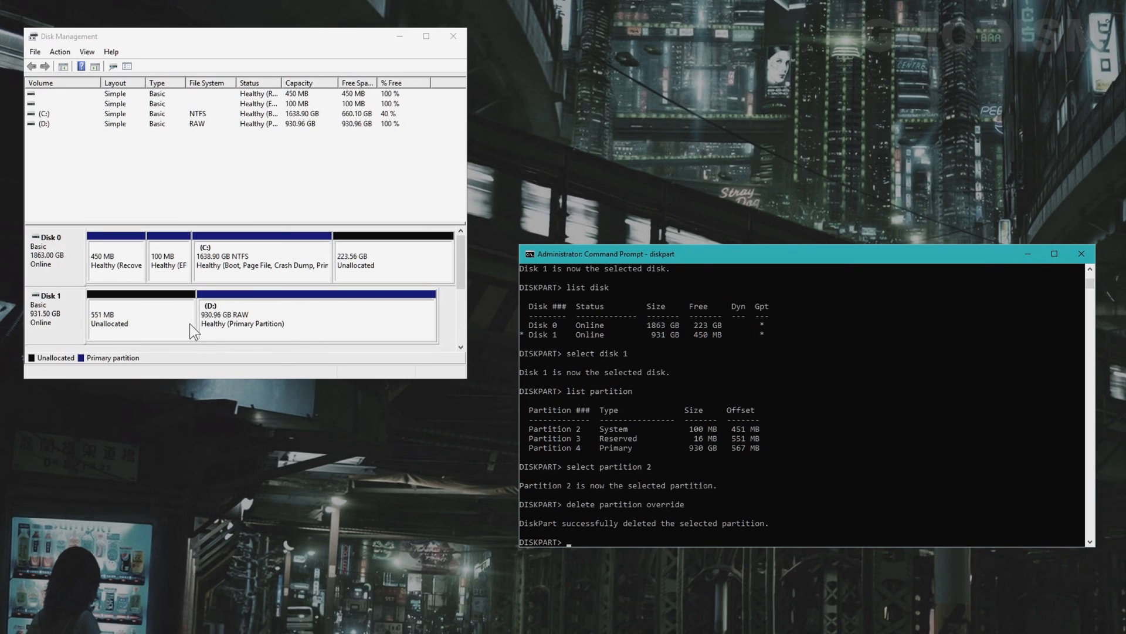